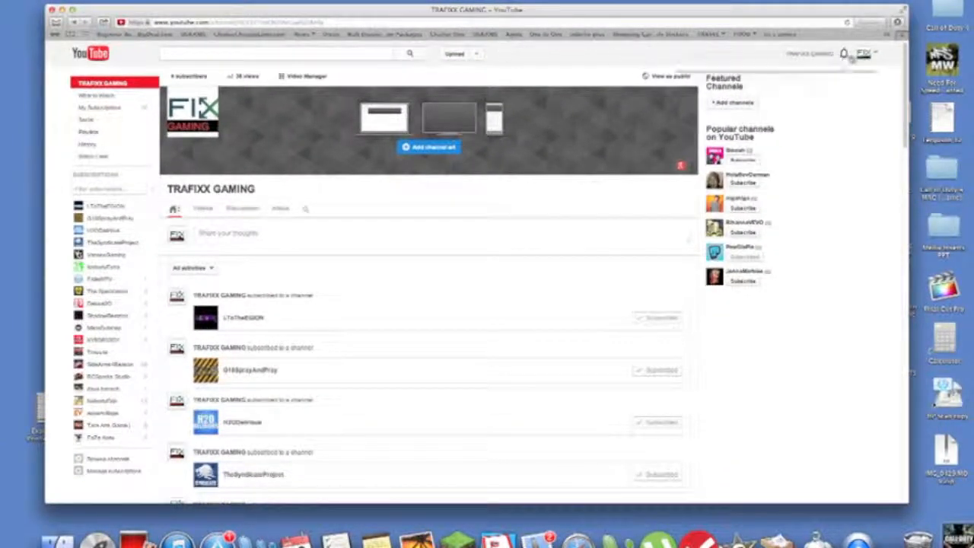
# - View the channel's profile picture card and dismiss it
pyautogui.click(842, 53)
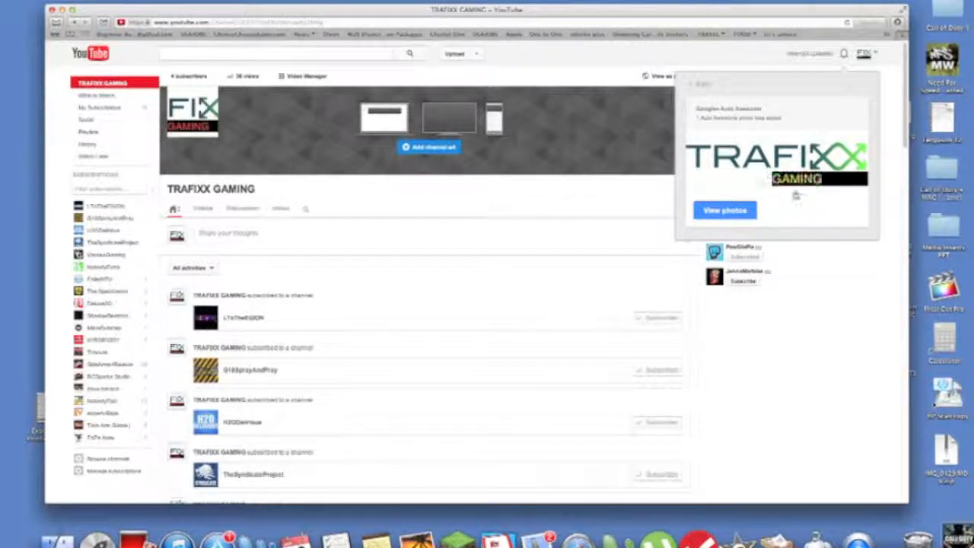
pyautogui.click(724, 209)
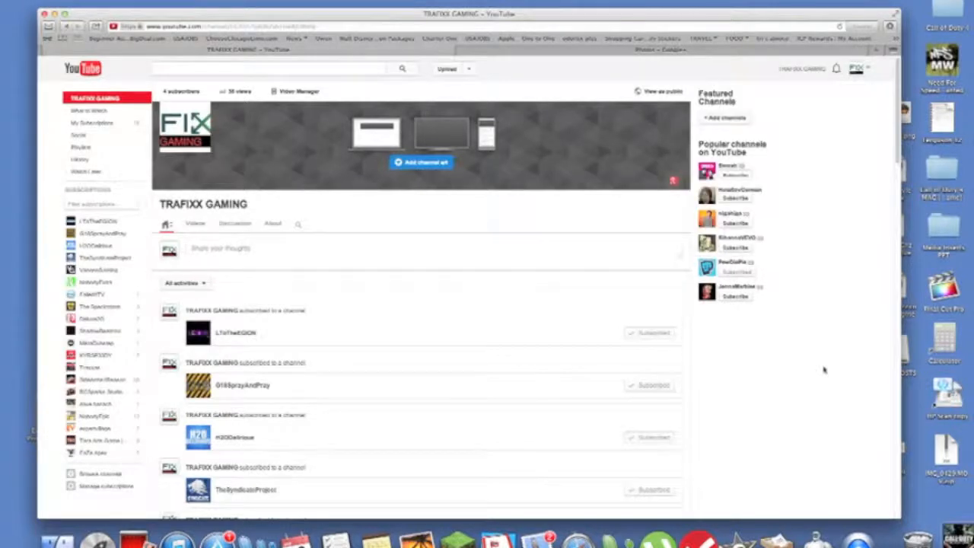
pyautogui.moveTo(814, 365)
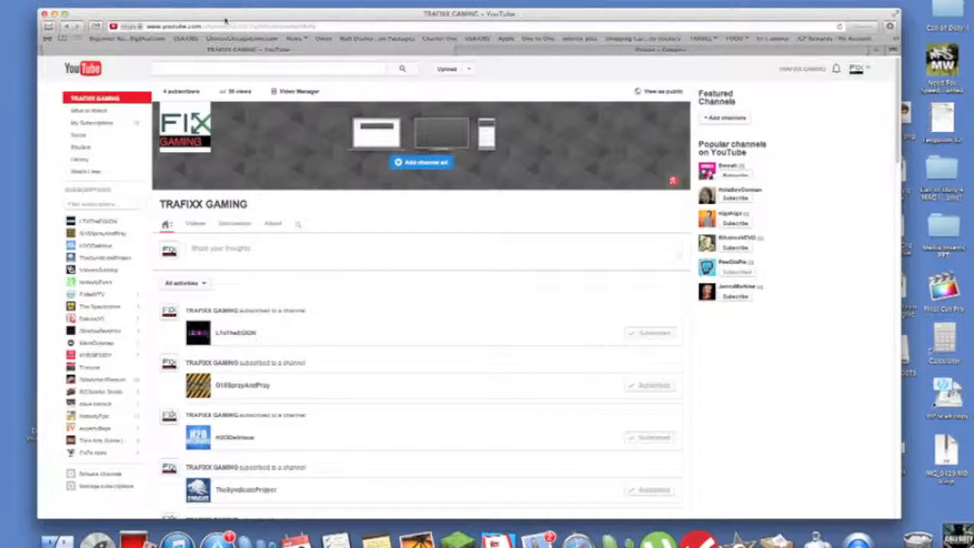
# - Search YouTube for 'dave banach' and go to his channel page
pyautogui.write('dave banach')
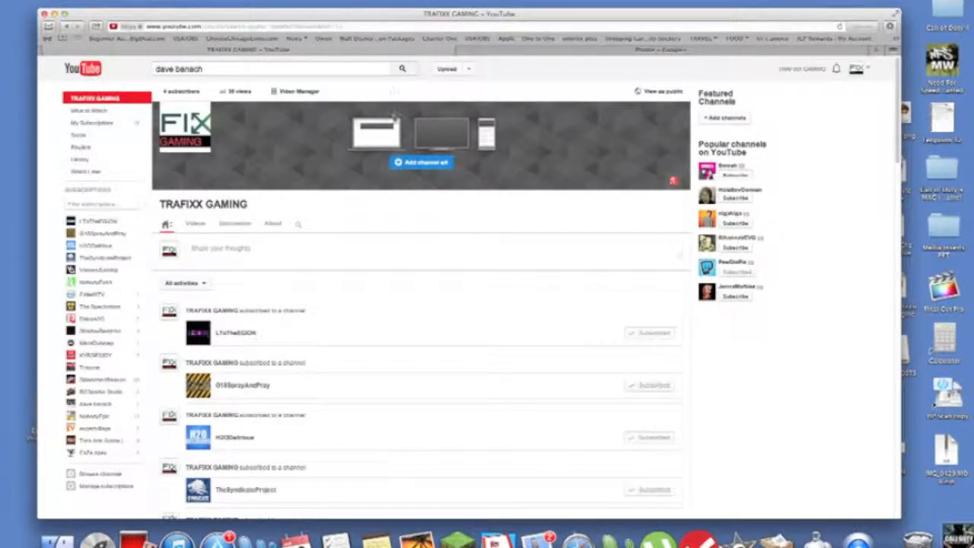
pyautogui.click(402, 69)
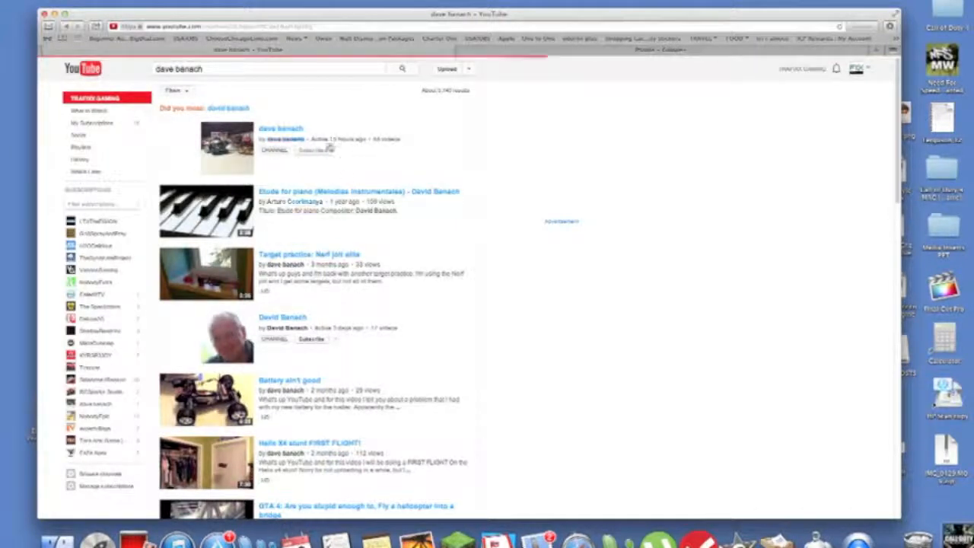
pyautogui.click(280, 128)
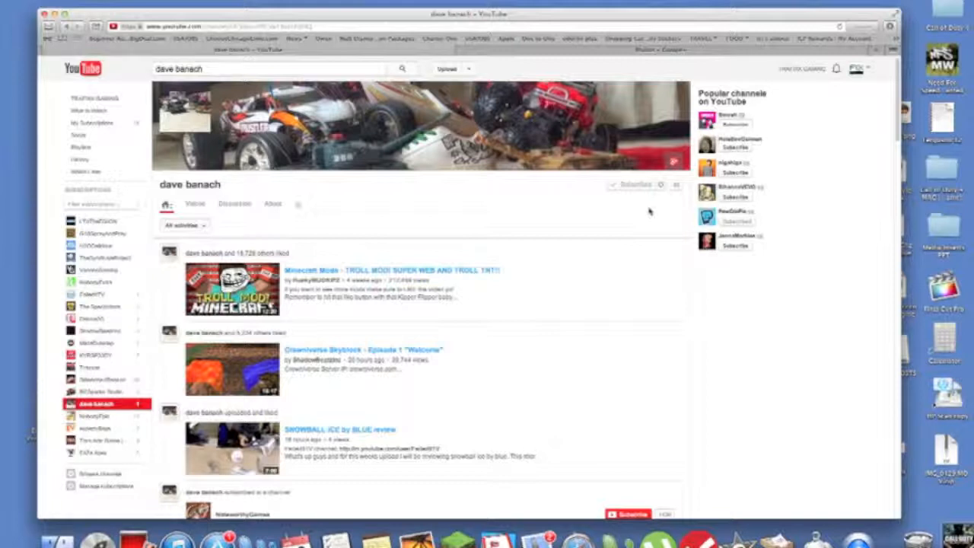
pyautogui.click(273, 204)
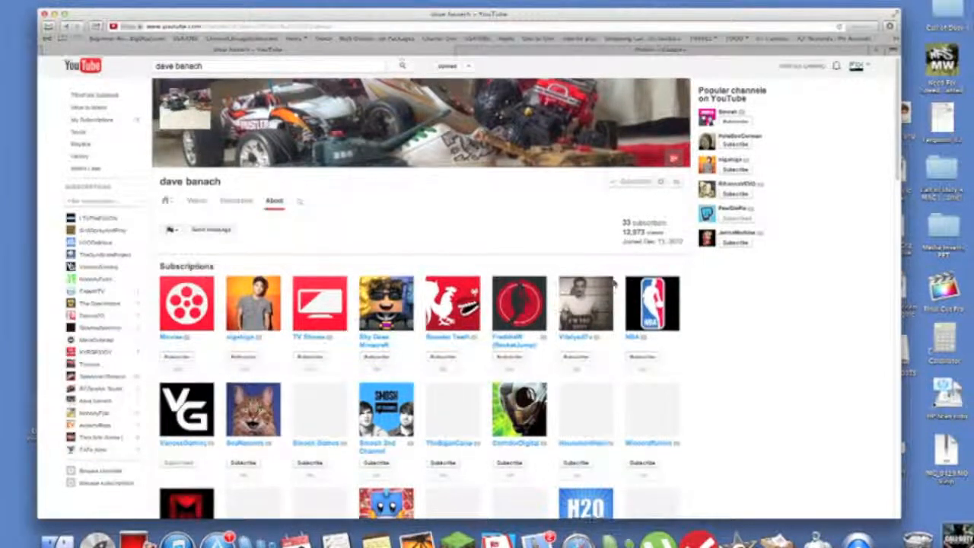
pyautogui.scroll(-3)
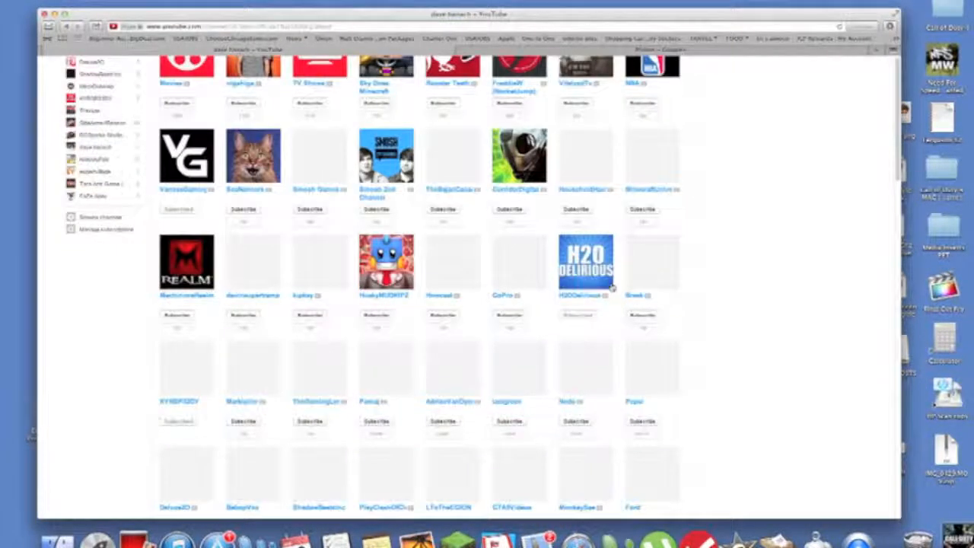
pyautogui.scroll(-3)
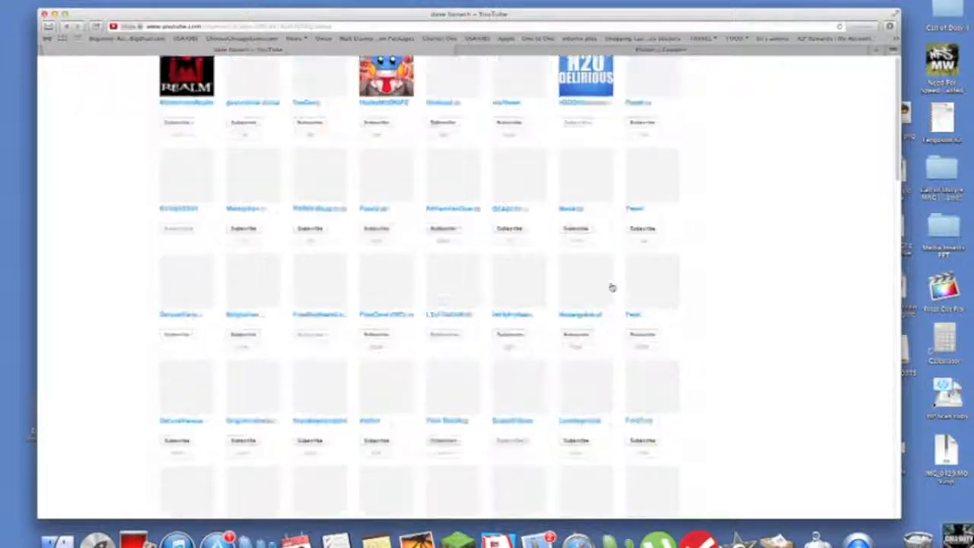
pyautogui.scroll(-3)
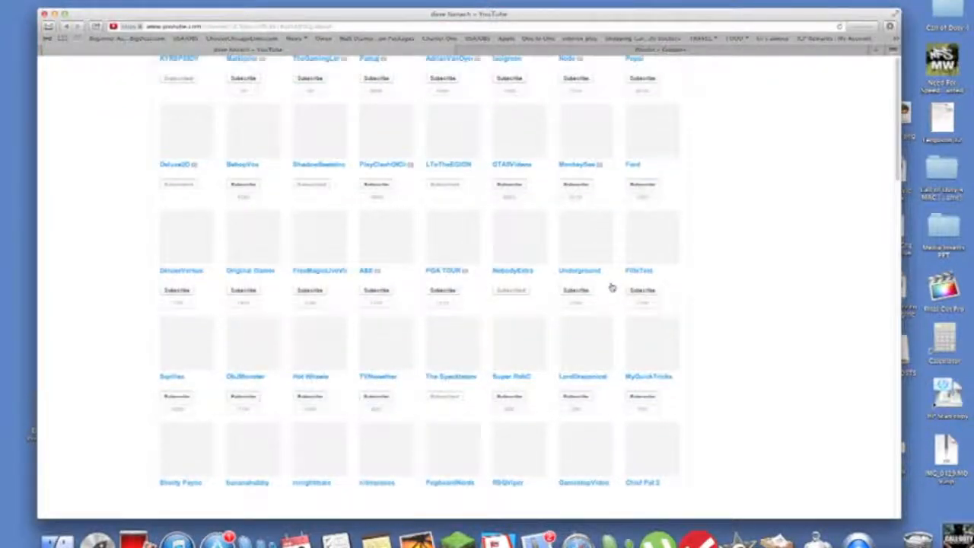
pyautogui.scroll(-3)
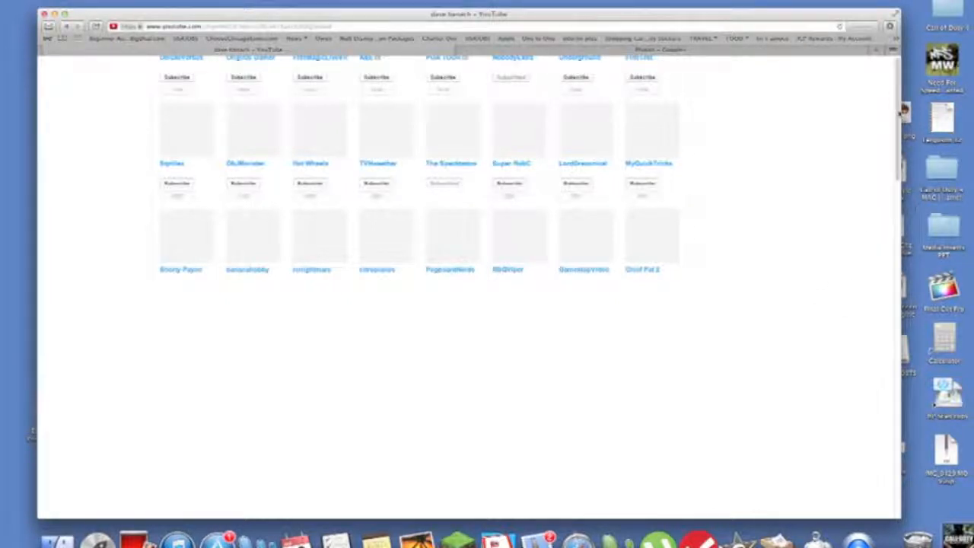
pyautogui.scroll(-3)
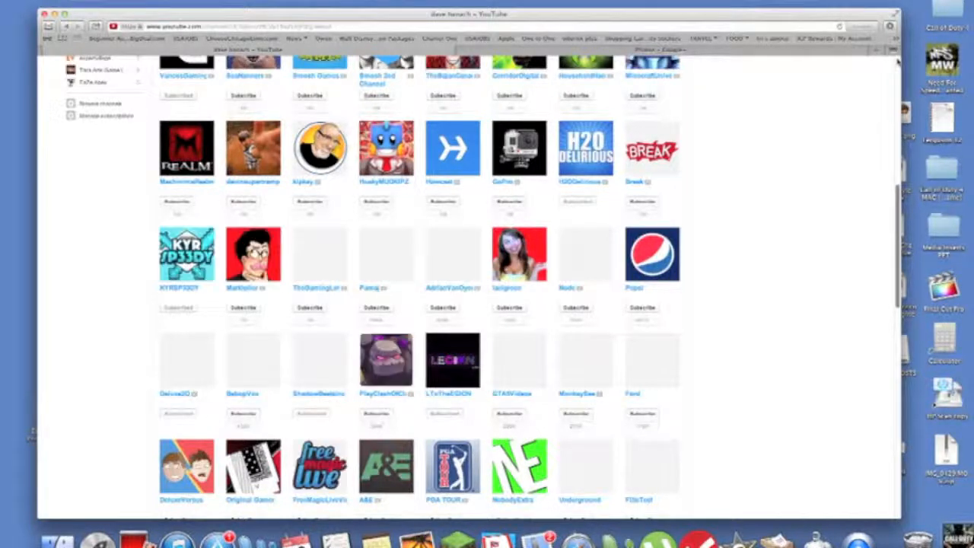
pyautogui.scroll(-3)
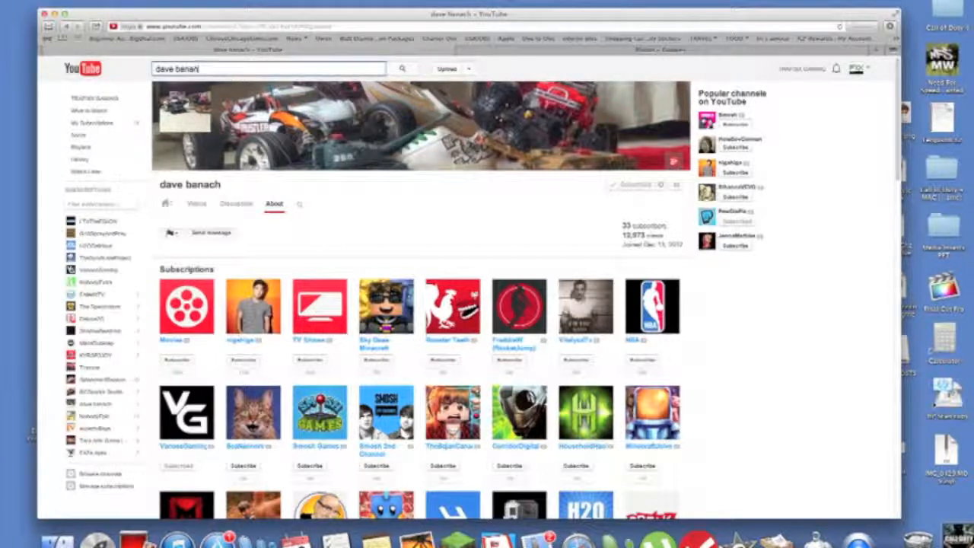
# - Clear the old query and search YouTube for 'daveloggz'
pyautogui.press('Backspace')
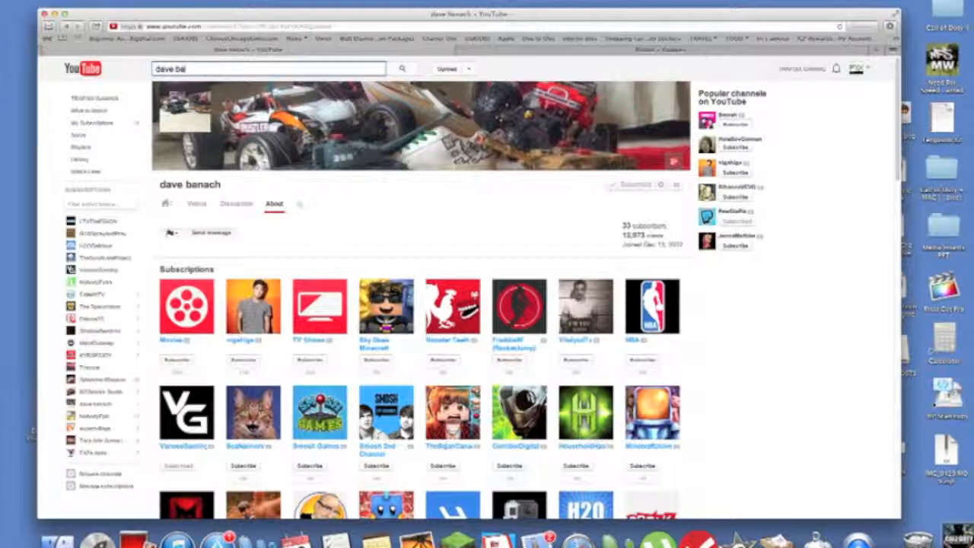
pyautogui.press('Backspace')
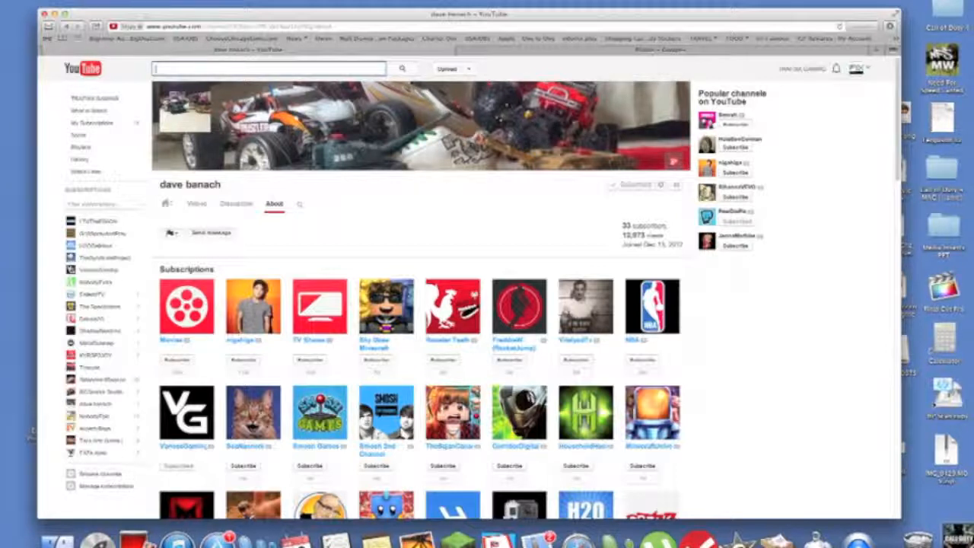
pyautogui.click(266, 69)
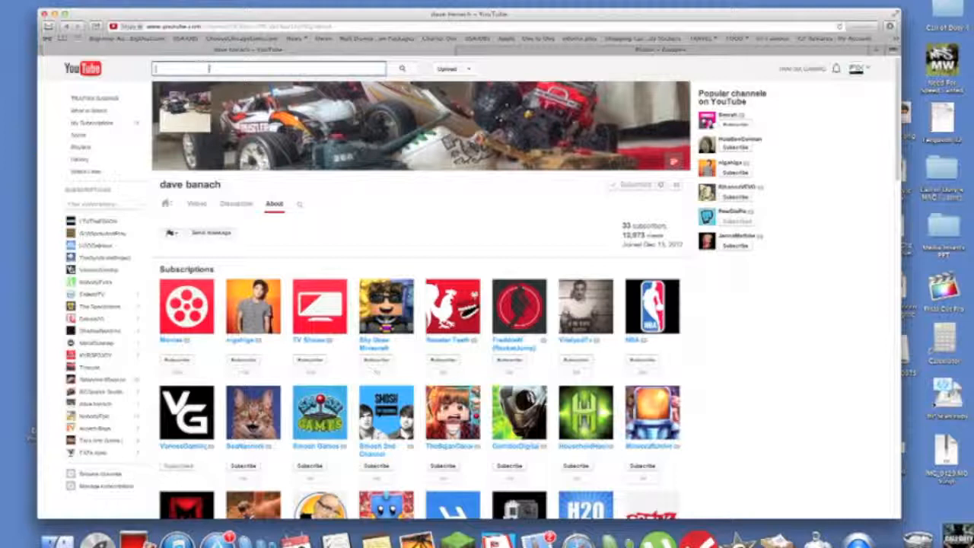
pyautogui.write('davevloggz')
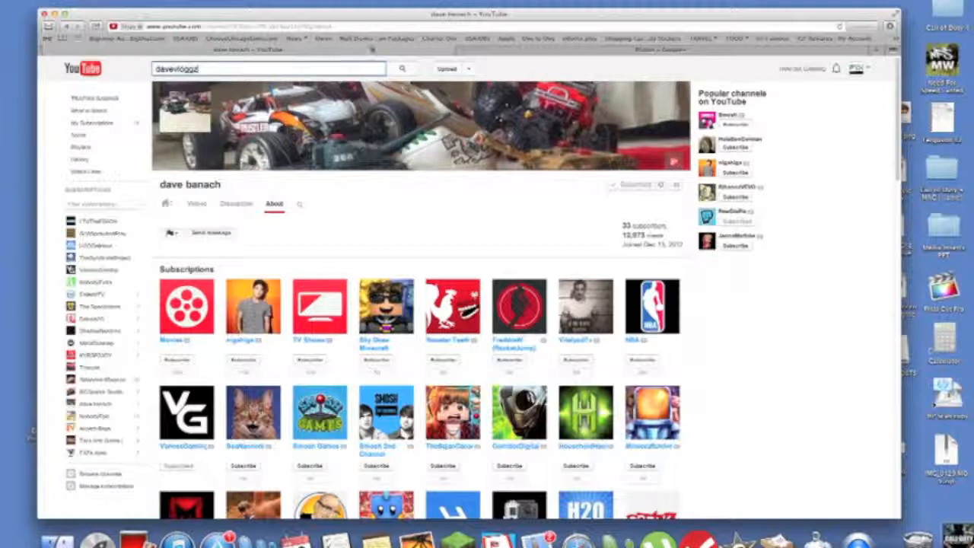
pyautogui.click(268, 68)
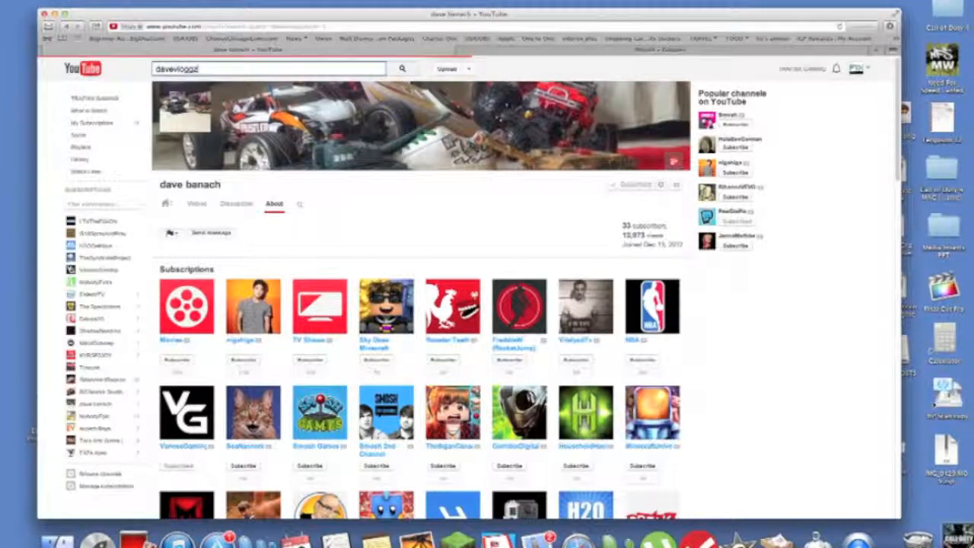
pyautogui.click(402, 68)
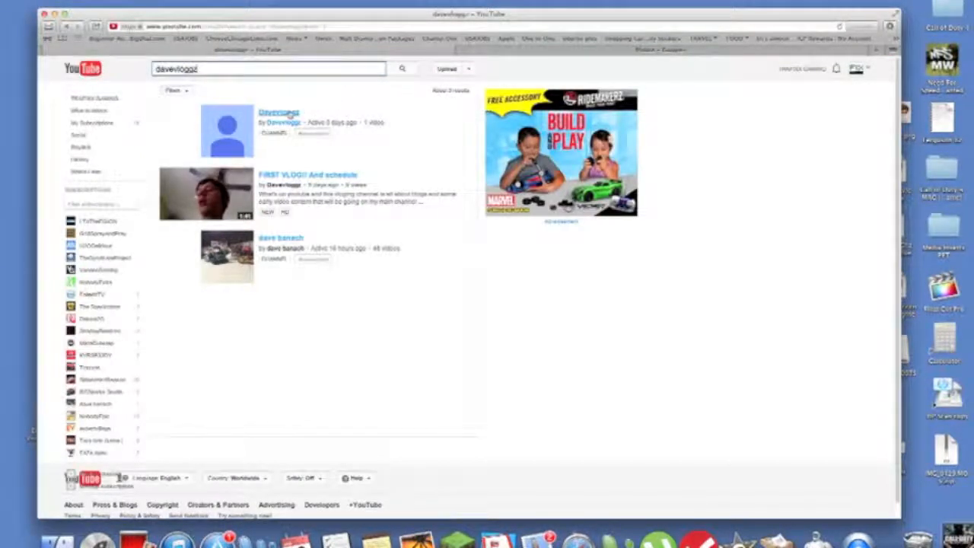
# - Go to the Daveloggz channel from the results and show its About information
pyautogui.click(278, 112)
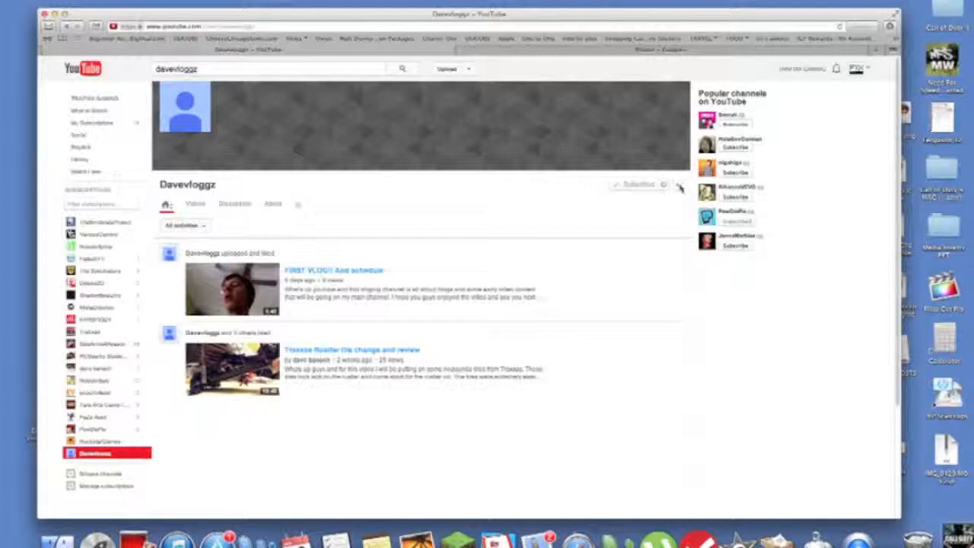
pyautogui.moveTo(525, 225)
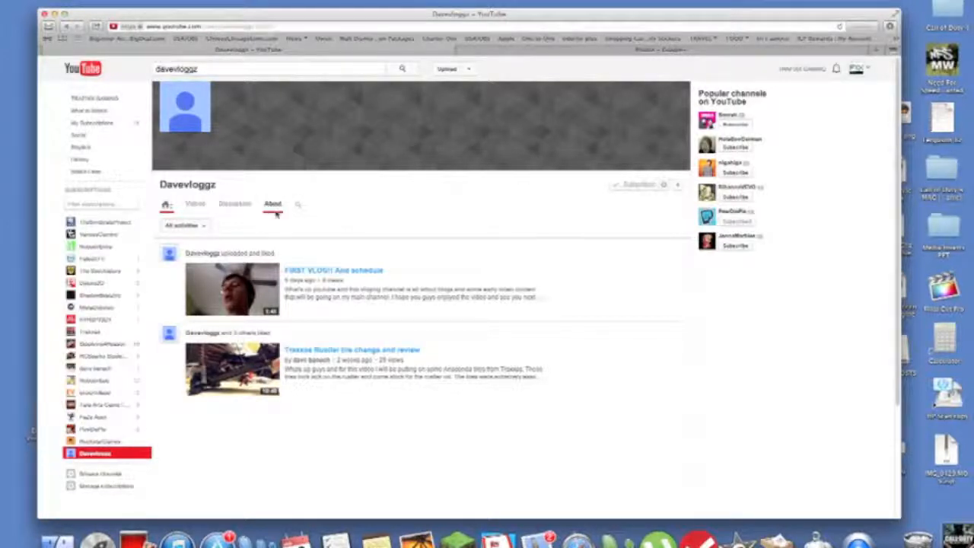
pyautogui.click(274, 204)
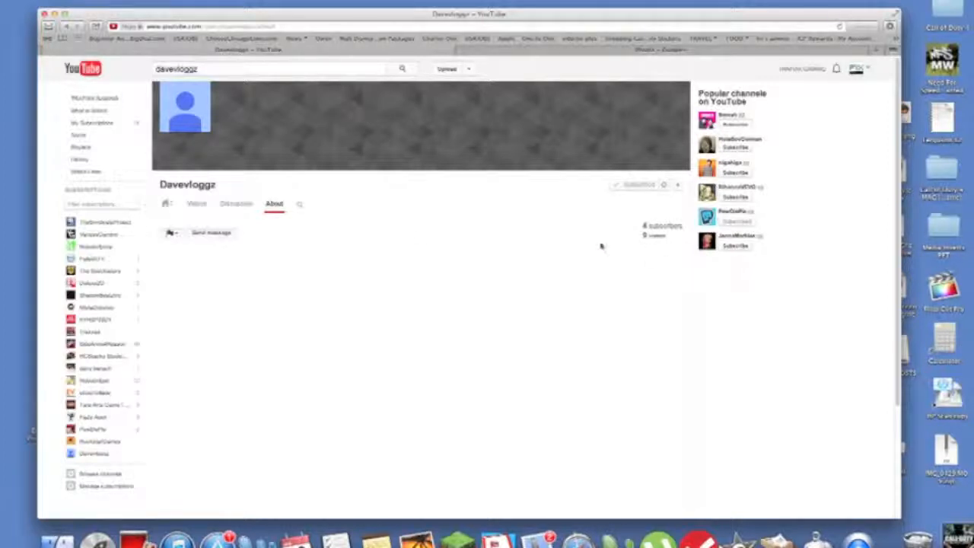
pyautogui.moveTo(166, 219)
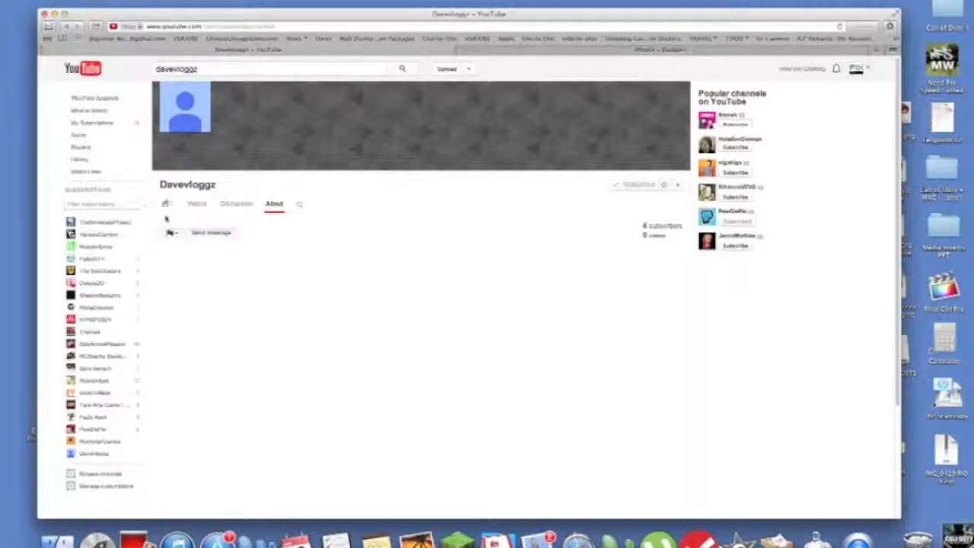
# - Keep Daveloggz's About page showing its 4 subscribers and view count
pyautogui.click(197, 204)
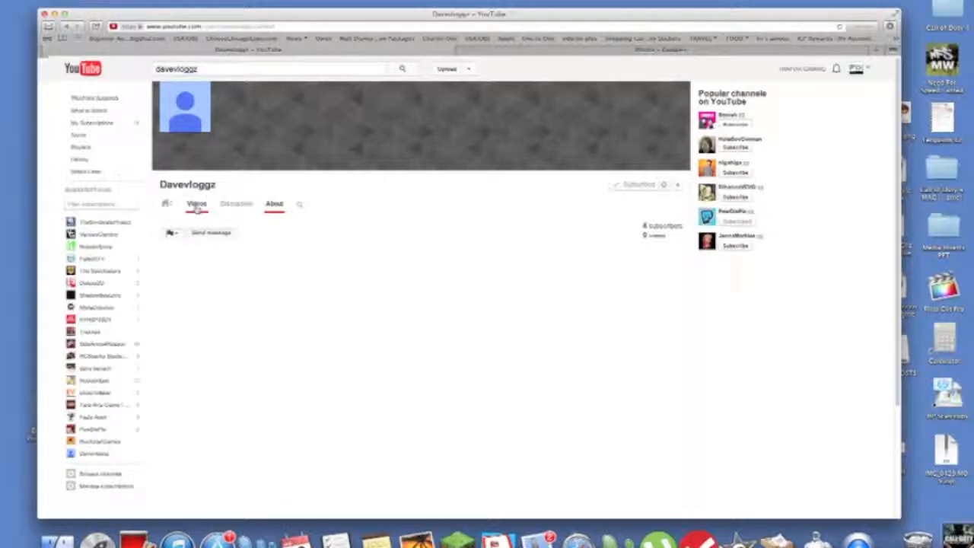
# - Show Daveloggz's Videos list with its single upload 'FIRST VLOG!! And schedule'
pyautogui.click(196, 204)
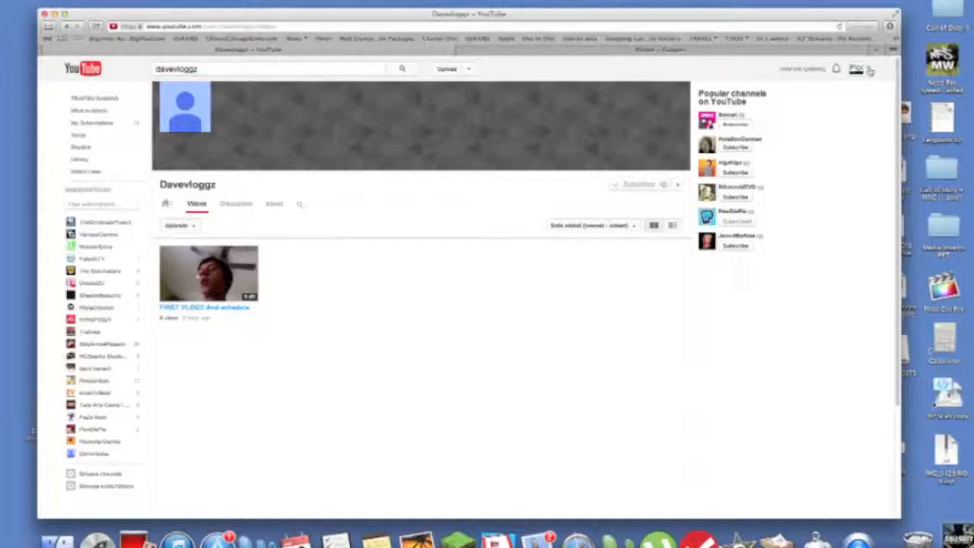
pyautogui.moveTo(855, 143)
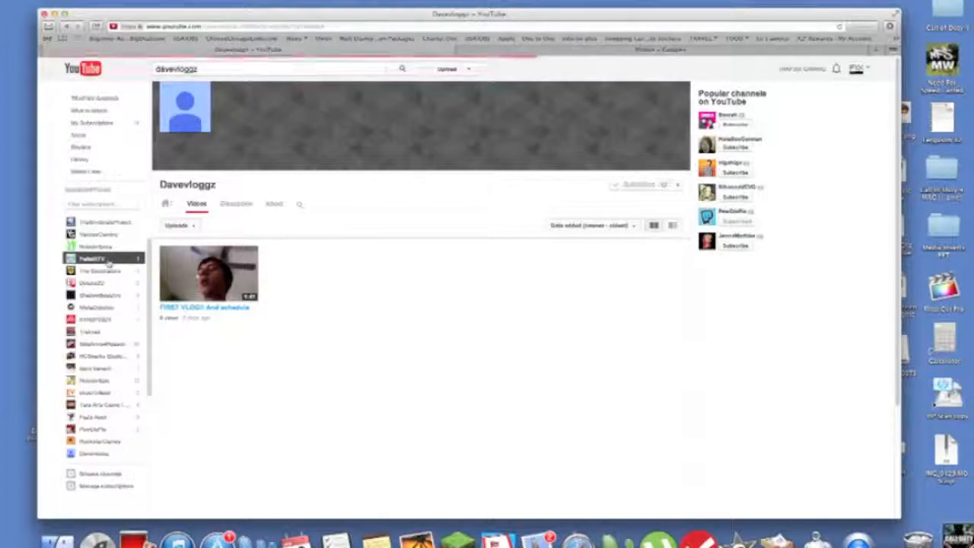
# - Visit the FailedItTV channel from the Subscriptions sidebar, then return to TRAFIXX GAMING
pyautogui.click(91, 259)
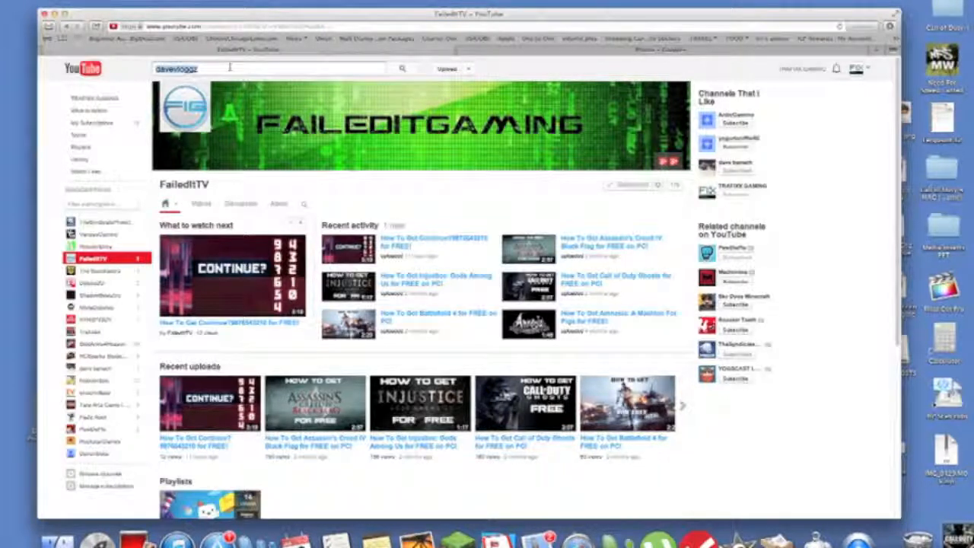
pyautogui.click(267, 69)
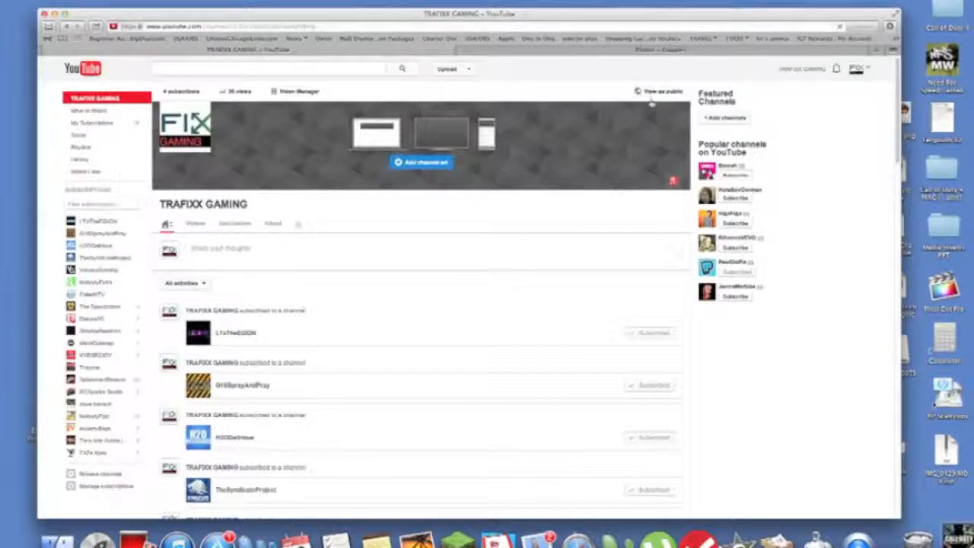
pyautogui.click(658, 92)
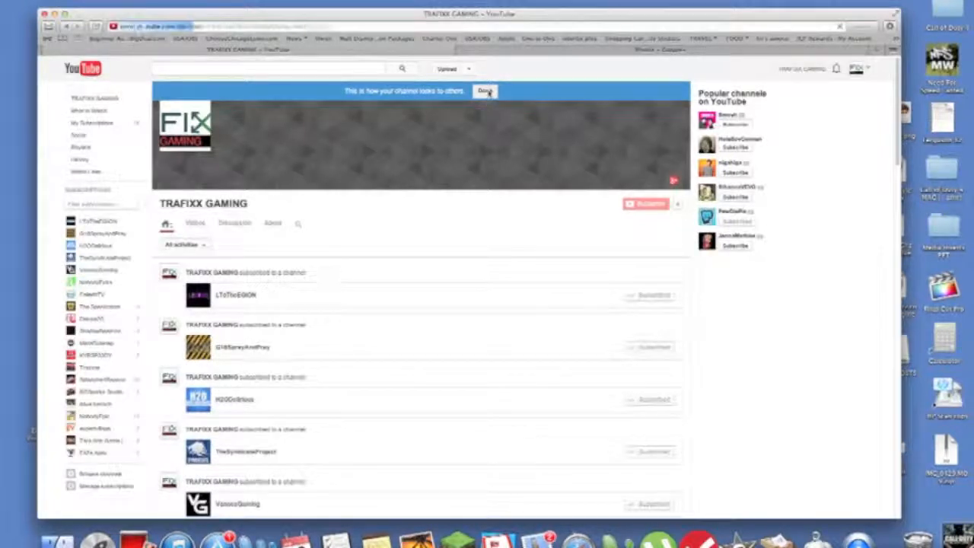
pyautogui.click(485, 91)
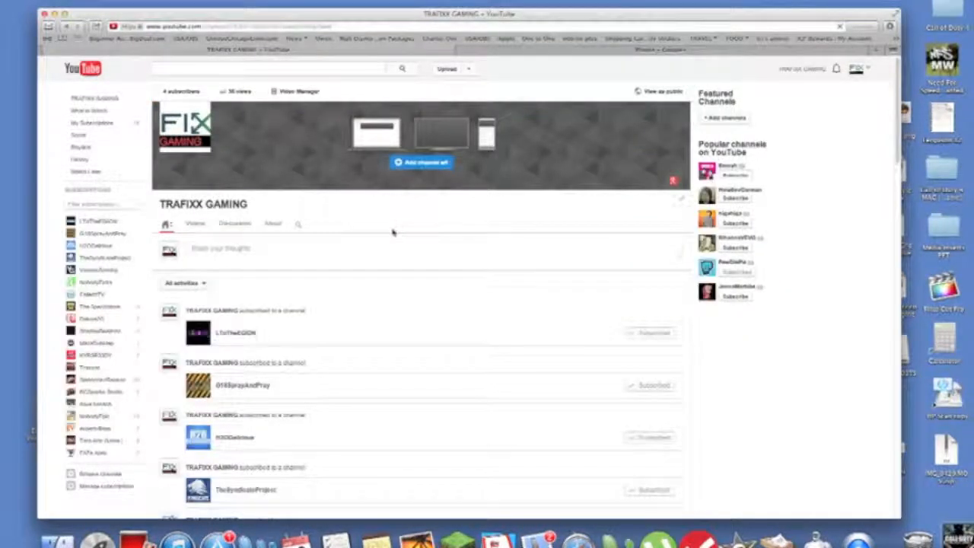
pyautogui.moveTo(368, 222)
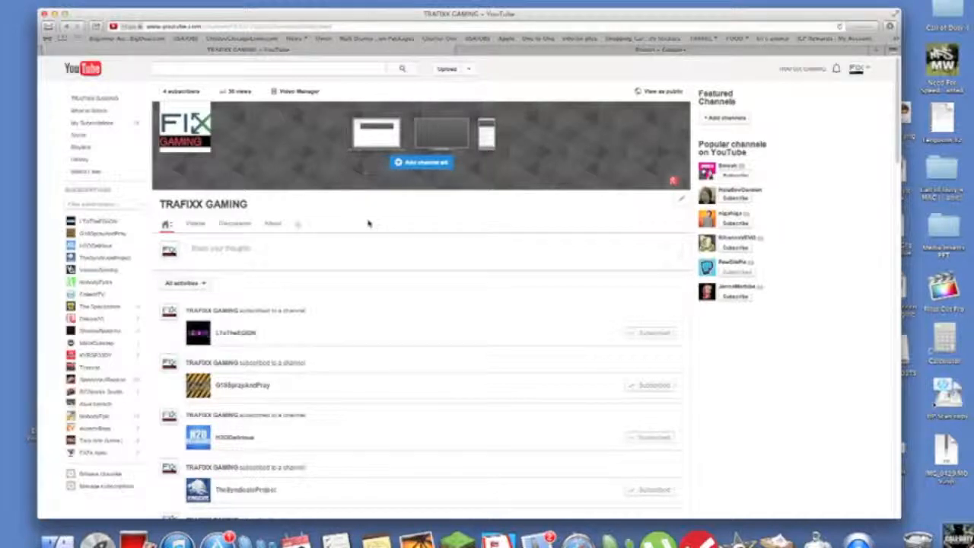
pyautogui.moveTo(502, 222)
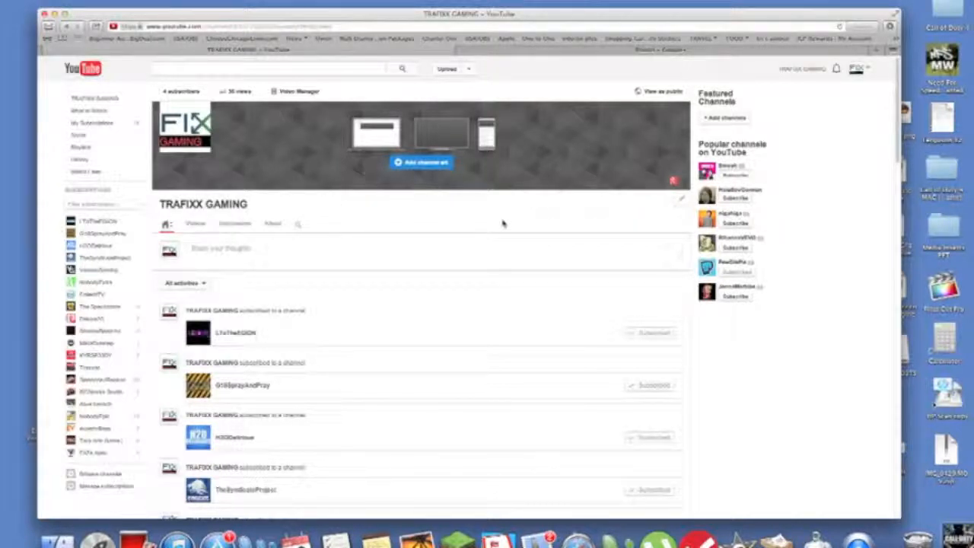
pyautogui.moveTo(505, 222)
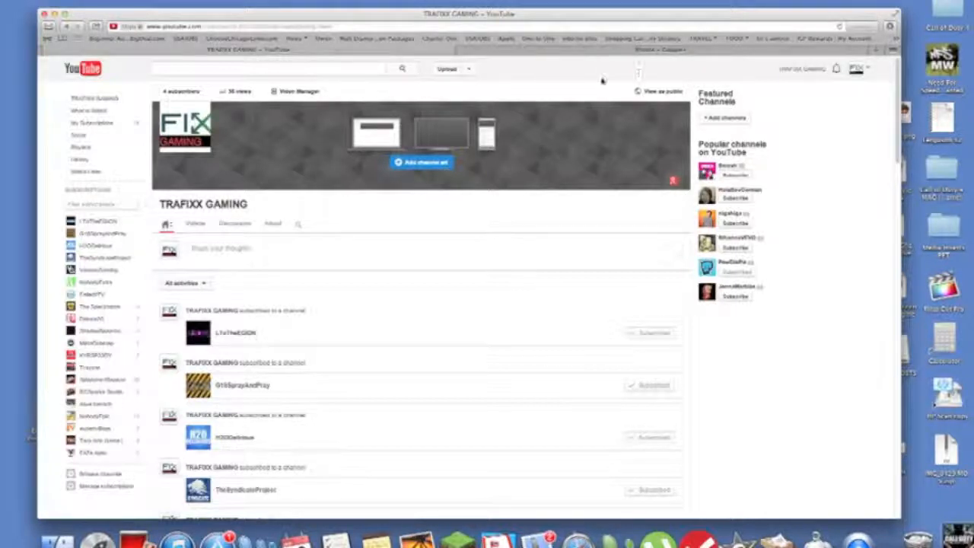
pyautogui.click(267, 69)
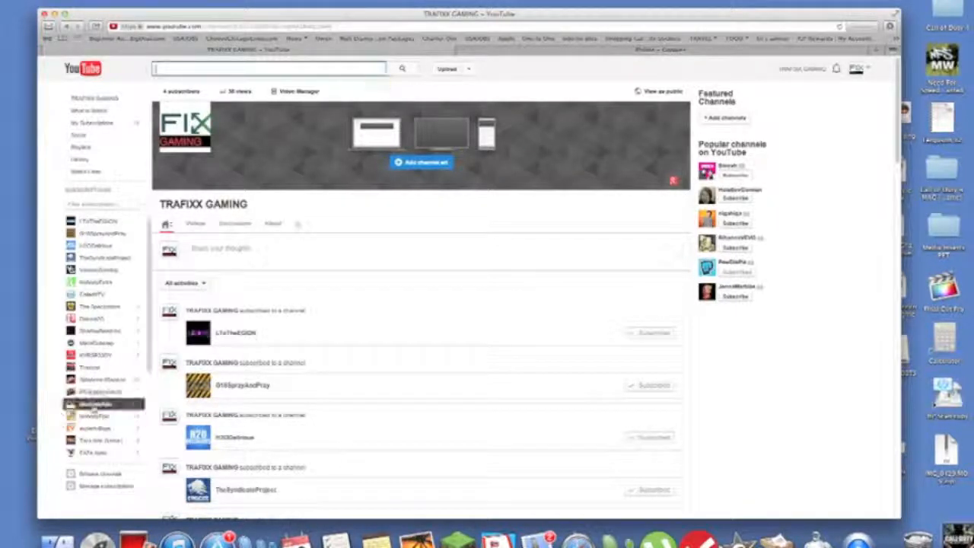
# - Go to dave banach's channel page from the Subscriptions sidebar
pyautogui.click(94, 404)
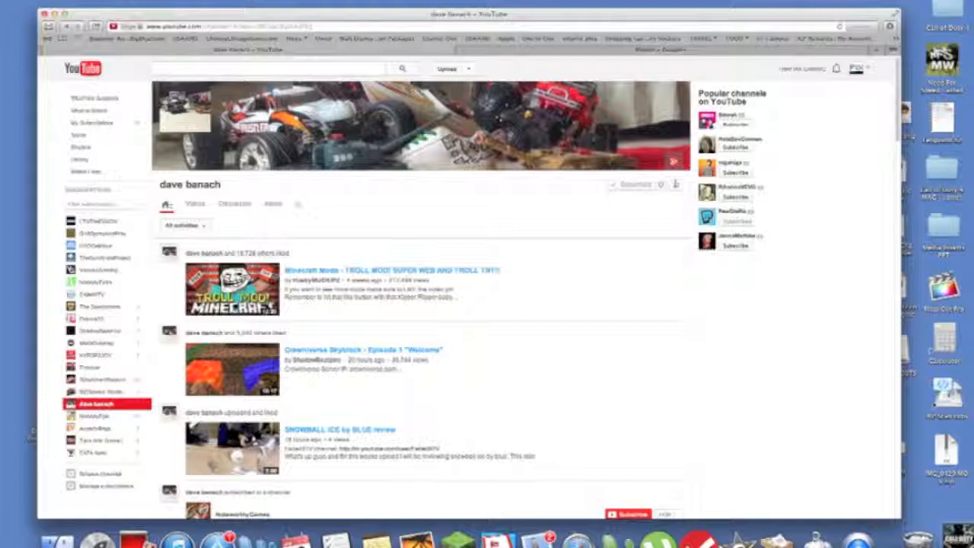
pyautogui.moveTo(524, 291)
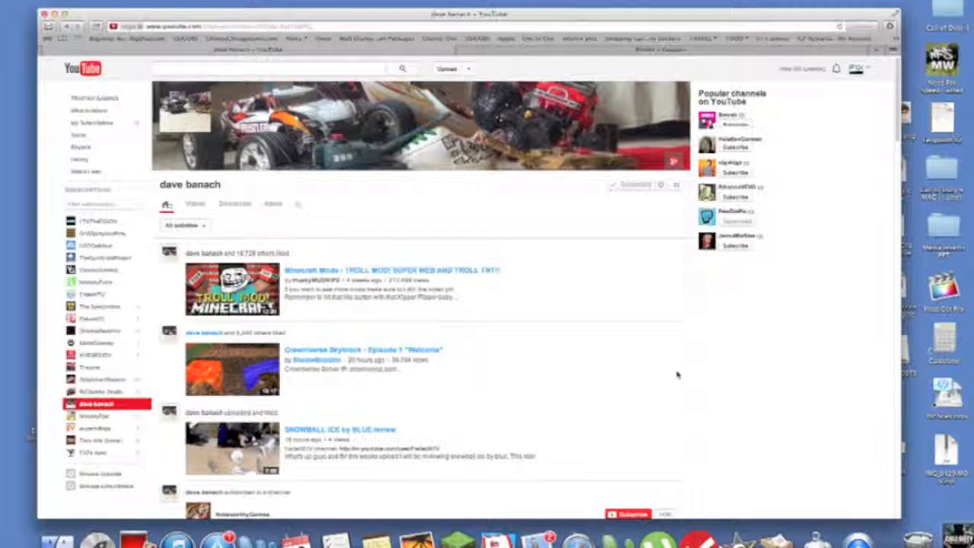
pyautogui.moveTo(670, 369)
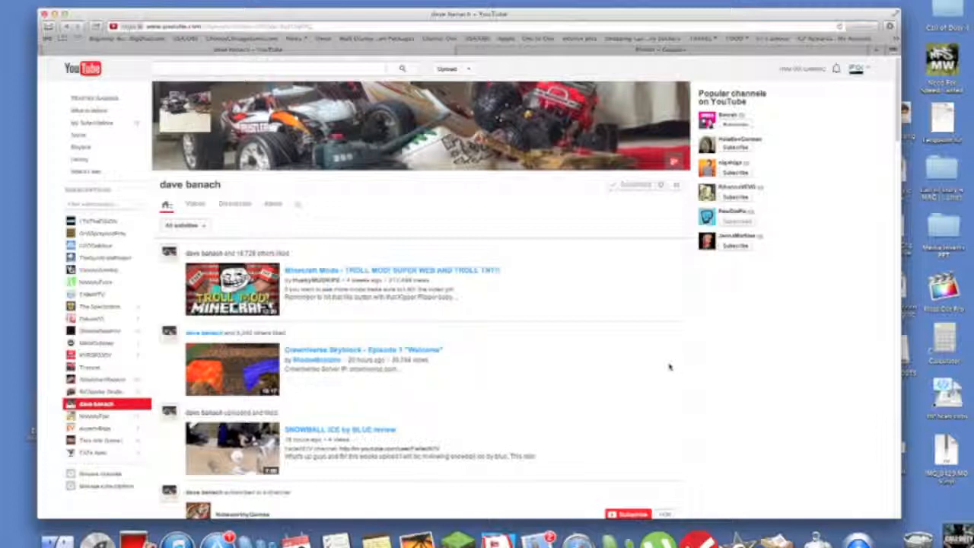